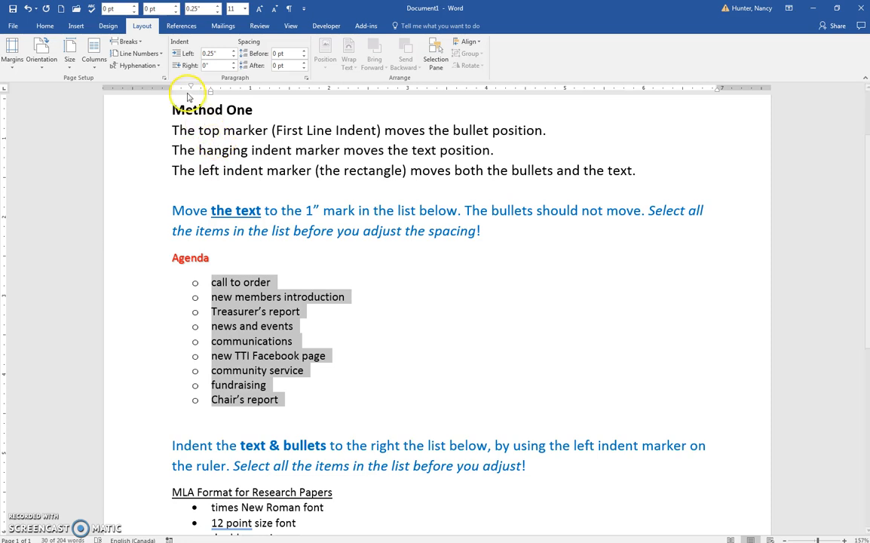
{"action": "mouse_move", "coordinate": [190, 91]}
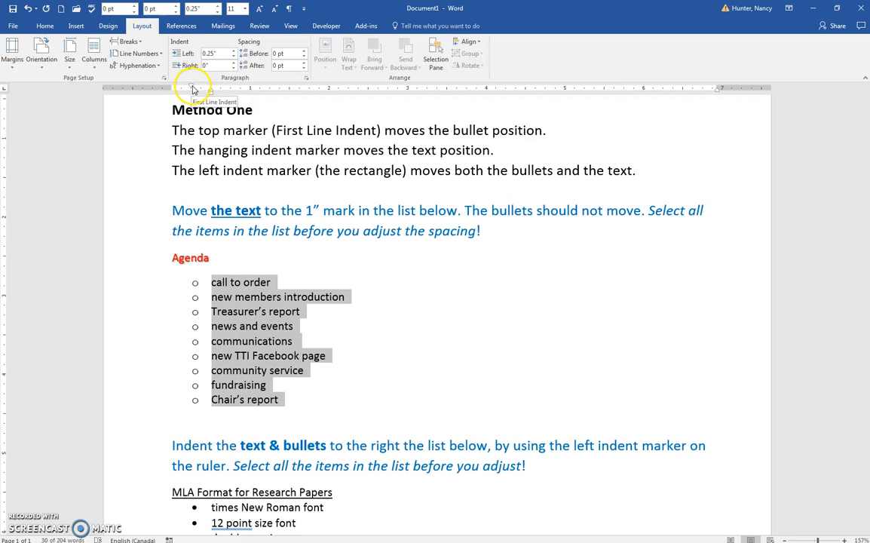
Drag the hanging indent marker right so the Agenda item text shifts while bullets stay put.
{"action": "left_click_drag", "start_coordinate": [193, 87], "coordinate": [181, 88]}
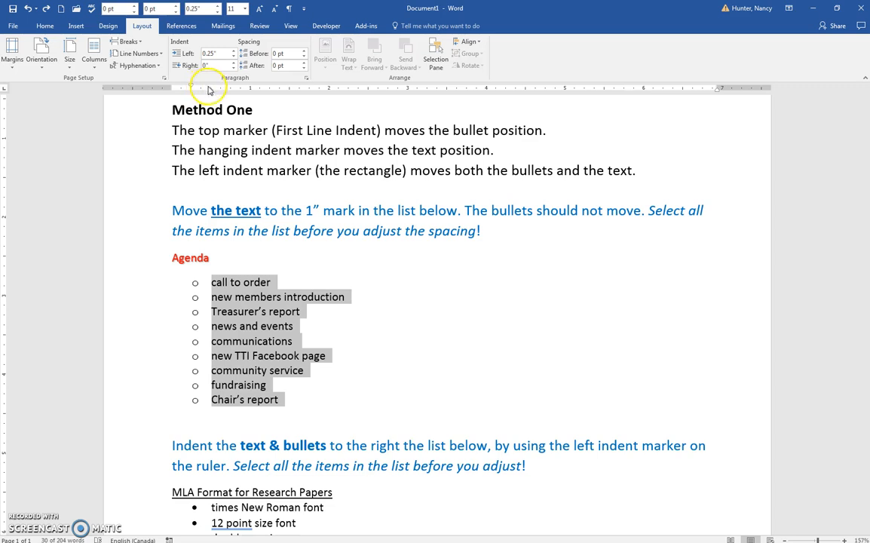
{"action": "mouse_move", "coordinate": [191, 89]}
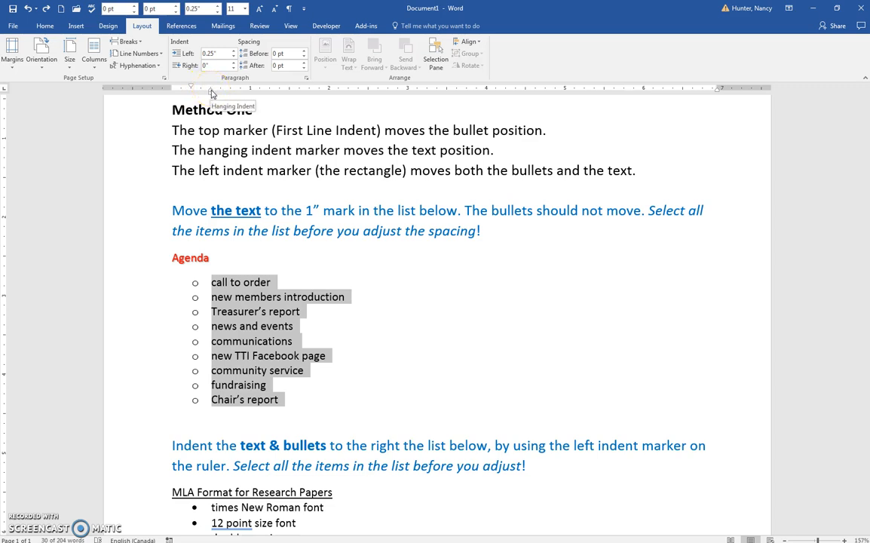
{"action": "left_click_drag", "start_coordinate": [193, 87], "coordinate": [235, 87]}
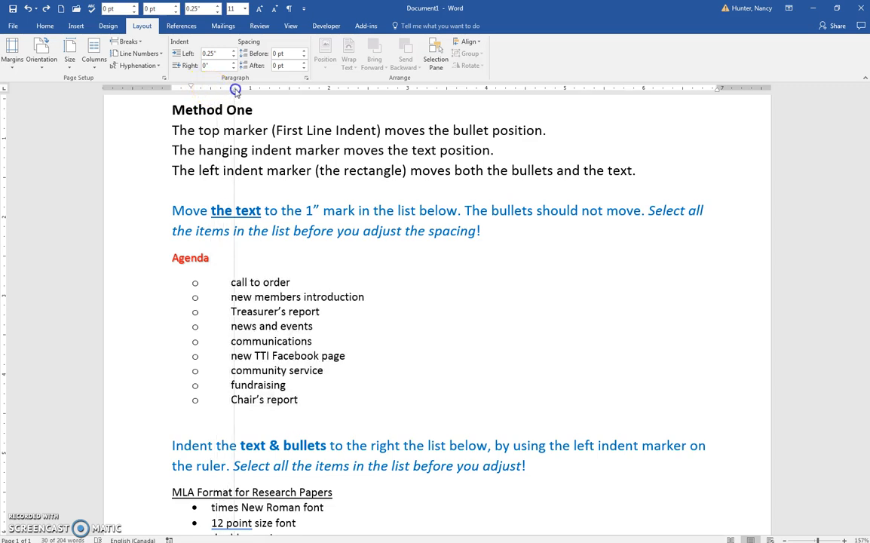
{"action": "left_click_drag", "start_coordinate": [232, 282], "coordinate": [309, 400]}
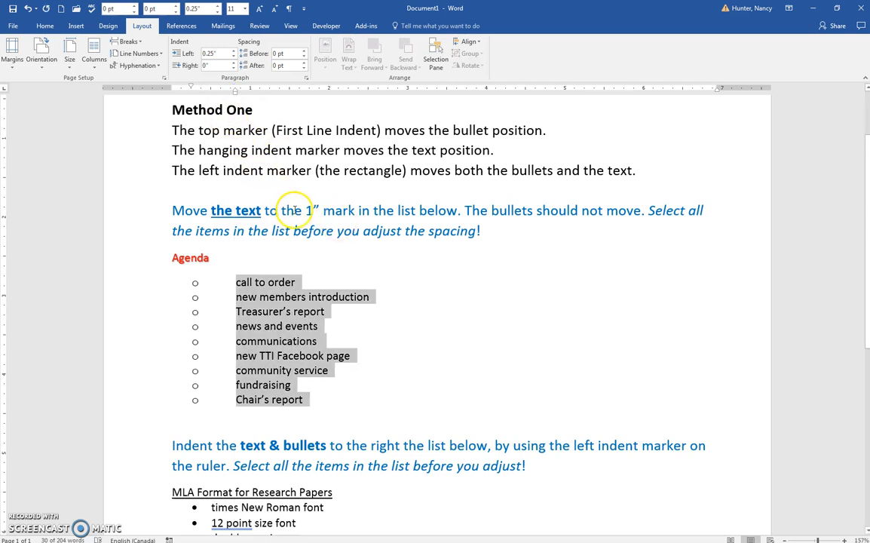
Leave the Agenda text at the 1-inch mark and scroll down toward the MLA Format list.
{"action": "left_click", "coordinate": [322, 211]}
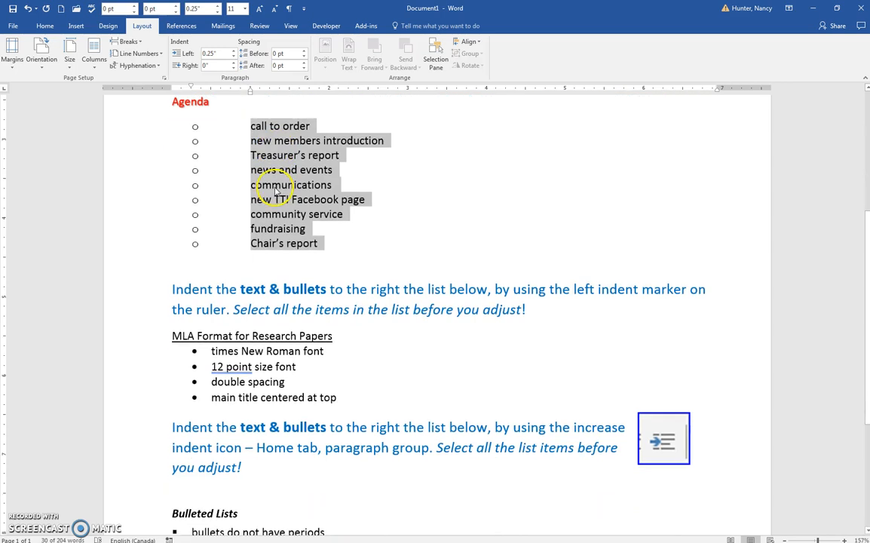
{"action": "mouse_move", "coordinate": [254, 109]}
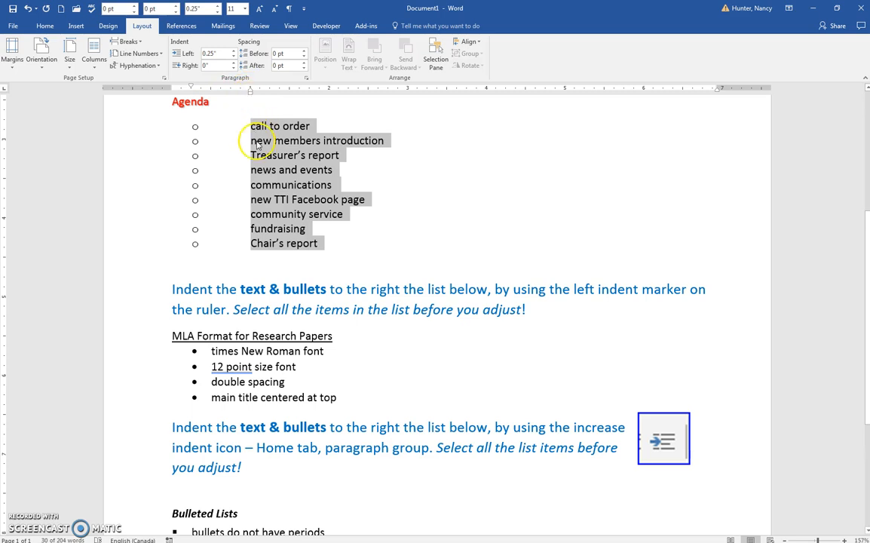
{"action": "scroll", "scroll_direction": "down", "scroll_amount": 3}
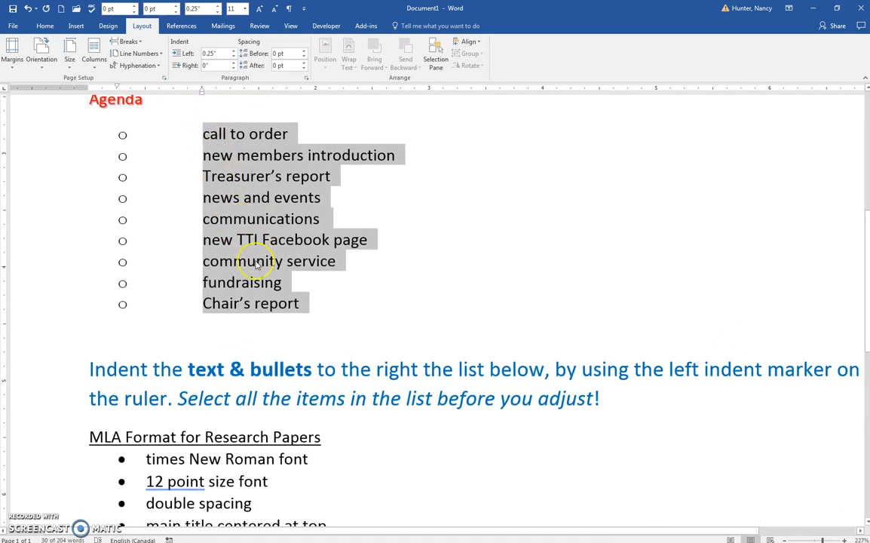
{"action": "scroll", "scroll_direction": "down", "scroll_amount": 3}
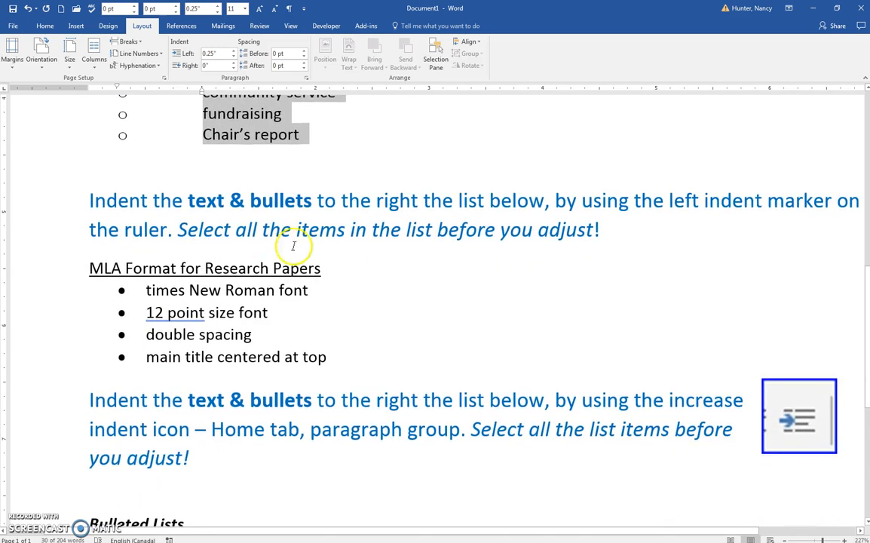
{"action": "mouse_move", "coordinate": [208, 205]}
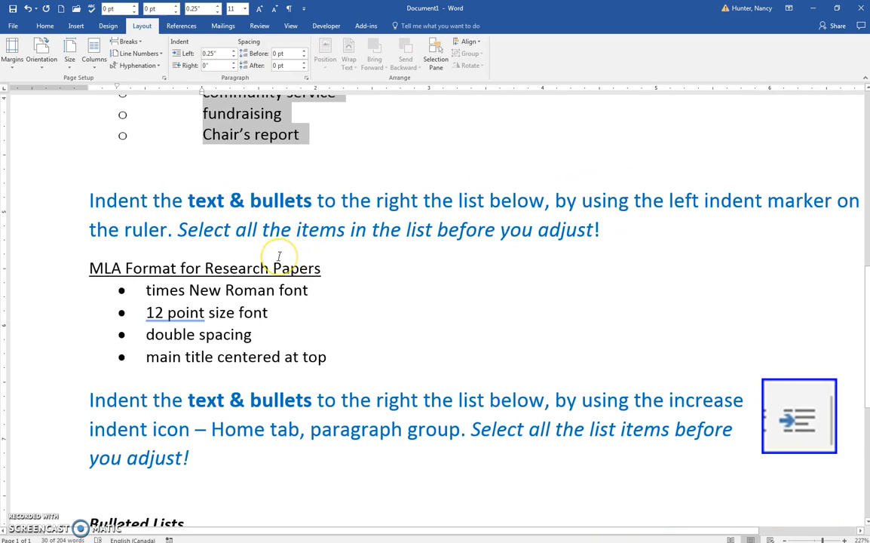
{"action": "mouse_move", "coordinate": [497, 278]}
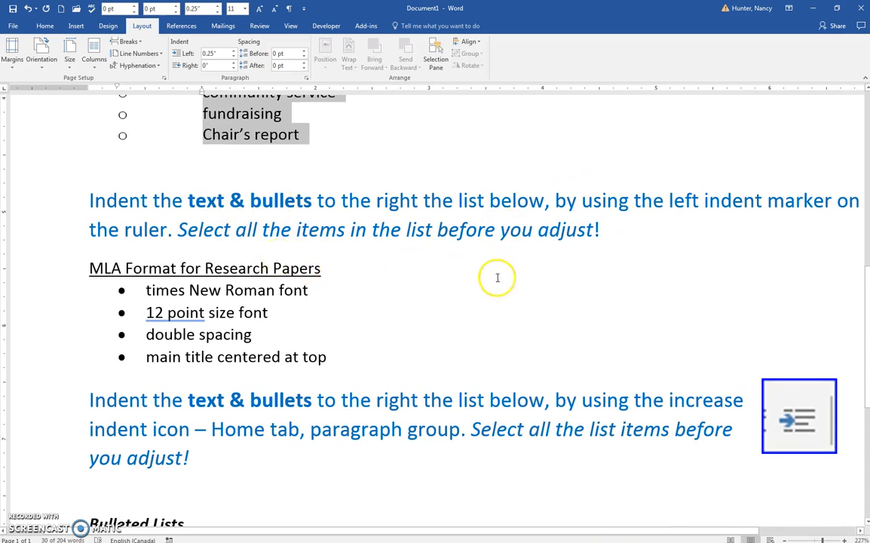
Select all the MLA Format for Research Papers list items for indenting.
{"action": "scroll", "scroll_direction": "down", "scroll_amount": 3}
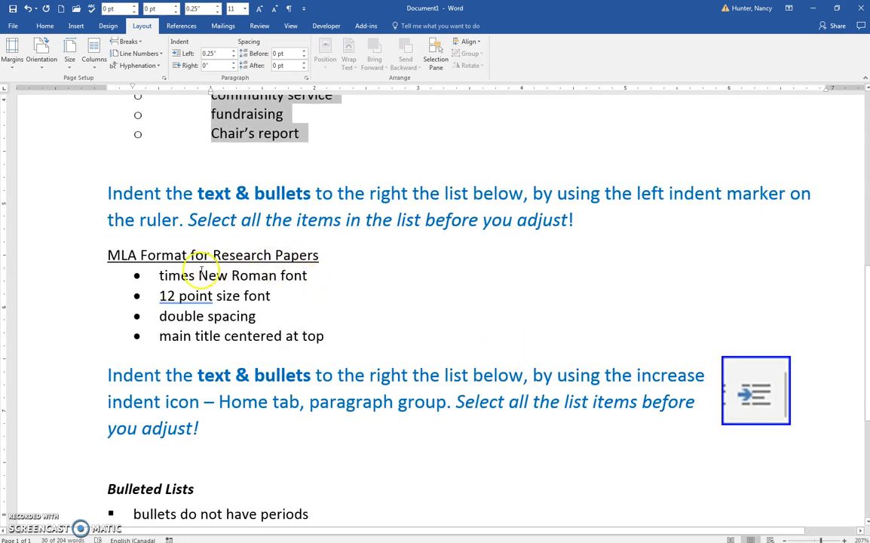
{"action": "left_click_drag", "start_coordinate": [160, 275], "coordinate": [324, 335]}
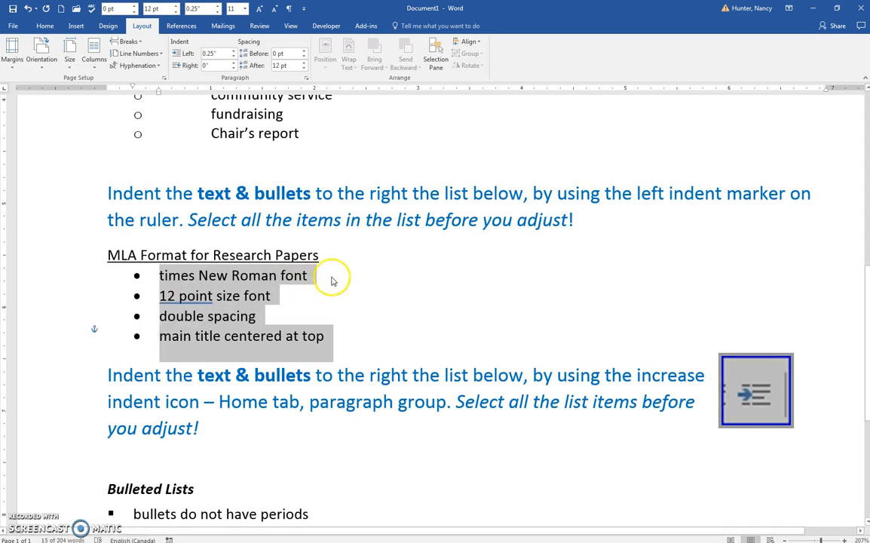
{"action": "mouse_move", "coordinate": [283, 193]}
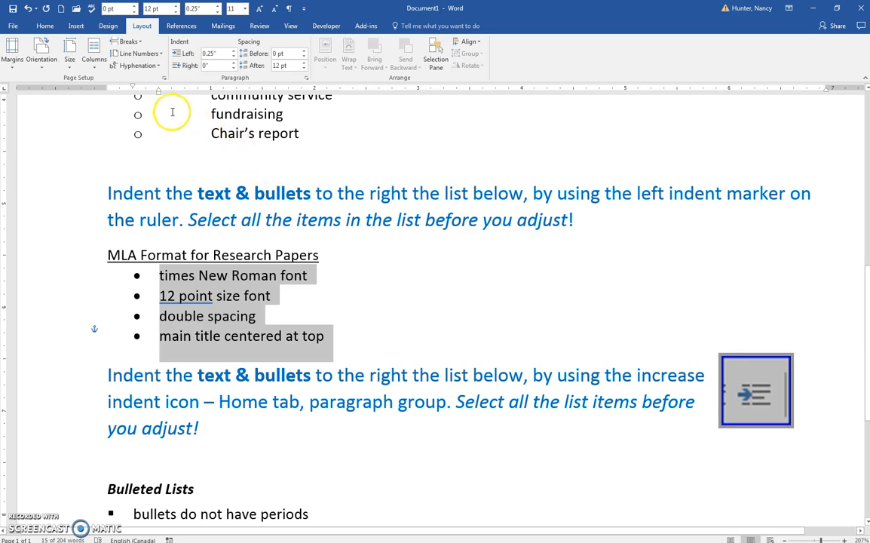
{"action": "mouse_move", "coordinate": [158, 97]}
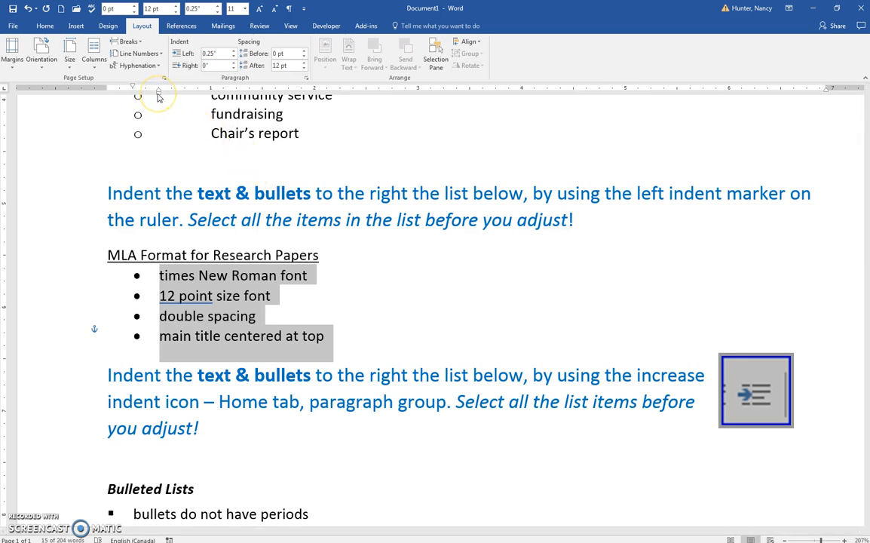
{"action": "mouse_move", "coordinate": [158, 93]}
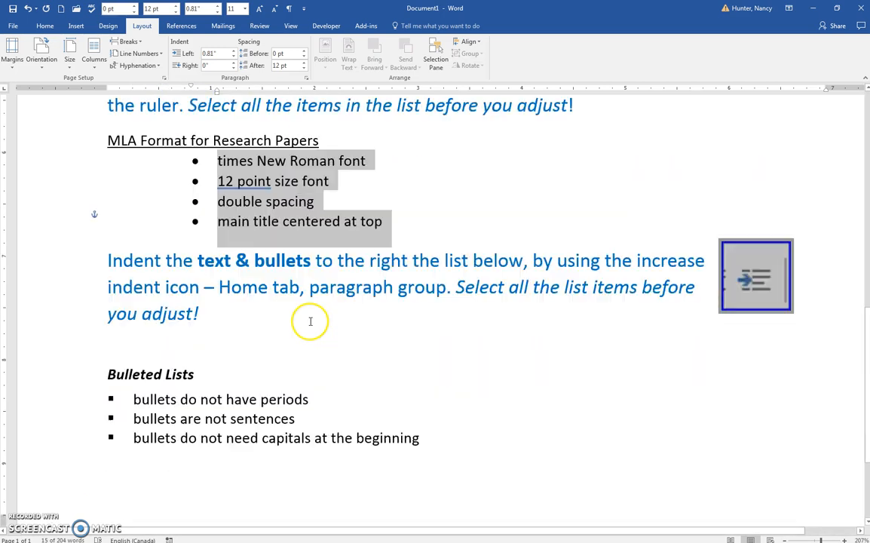
Indent the Bulleted Lists items three steps right with Increase Indent, to about 1.25 inches.
{"action": "scroll", "scroll_direction": "down", "scroll_amount": 3}
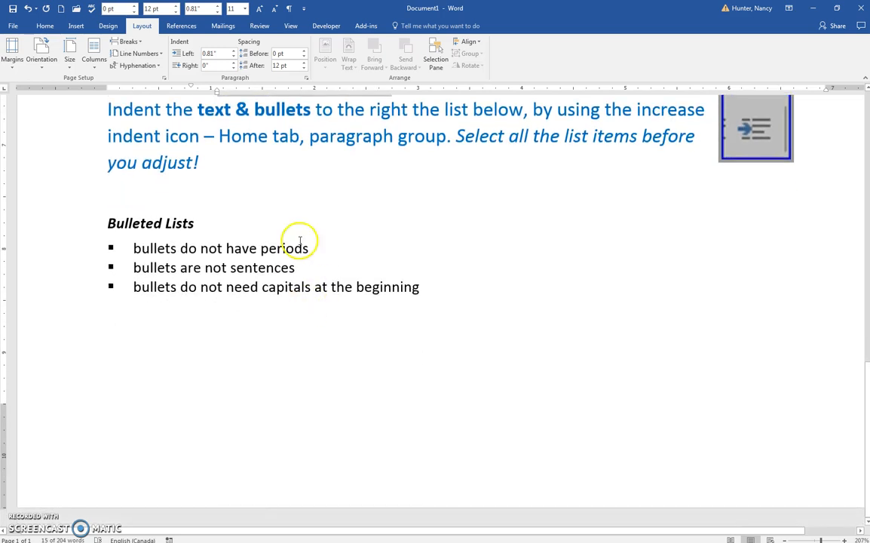
{"action": "mouse_move", "coordinate": [296, 121]}
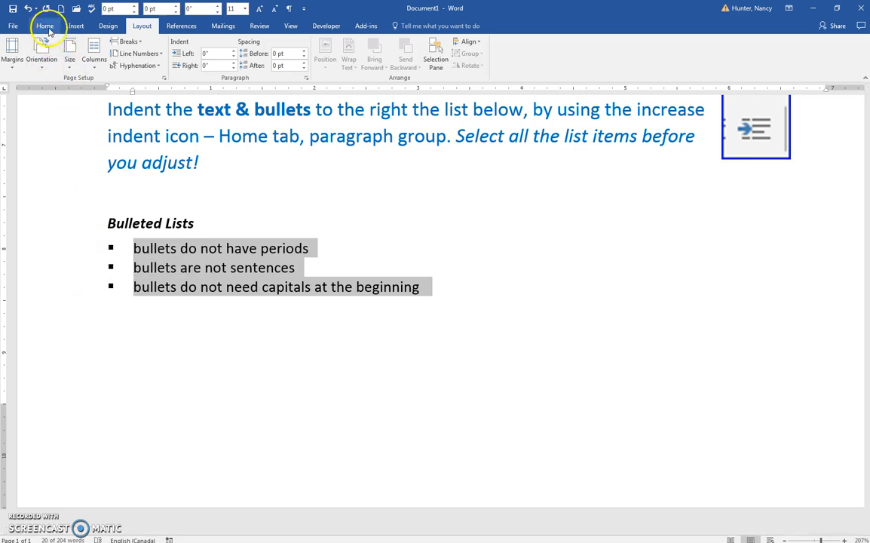
{"action": "left_click", "coordinate": [45, 24]}
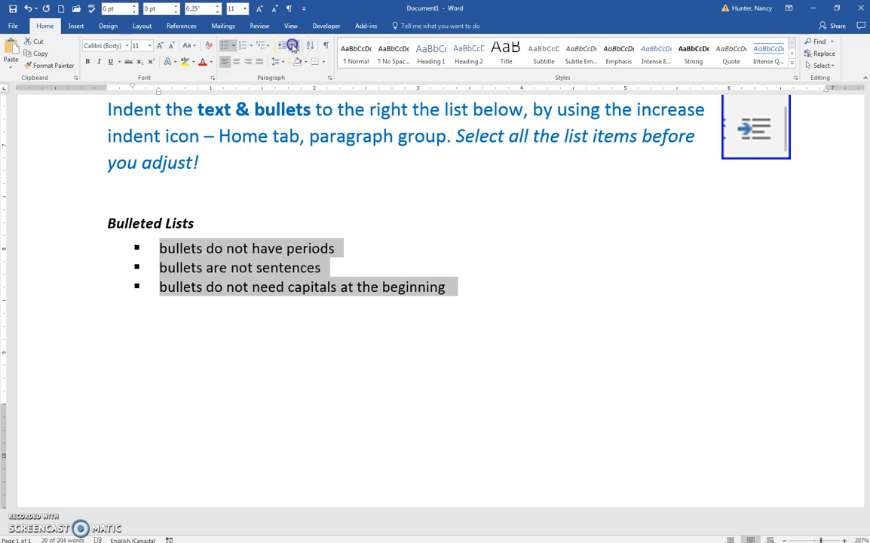
{"action": "left_click", "coordinate": [292, 45]}
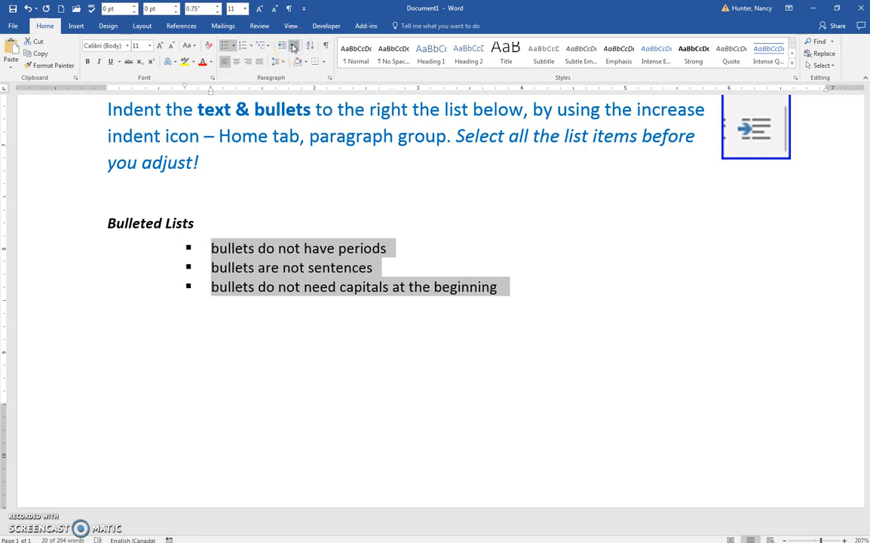
{"action": "left_click", "coordinate": [292, 45]}
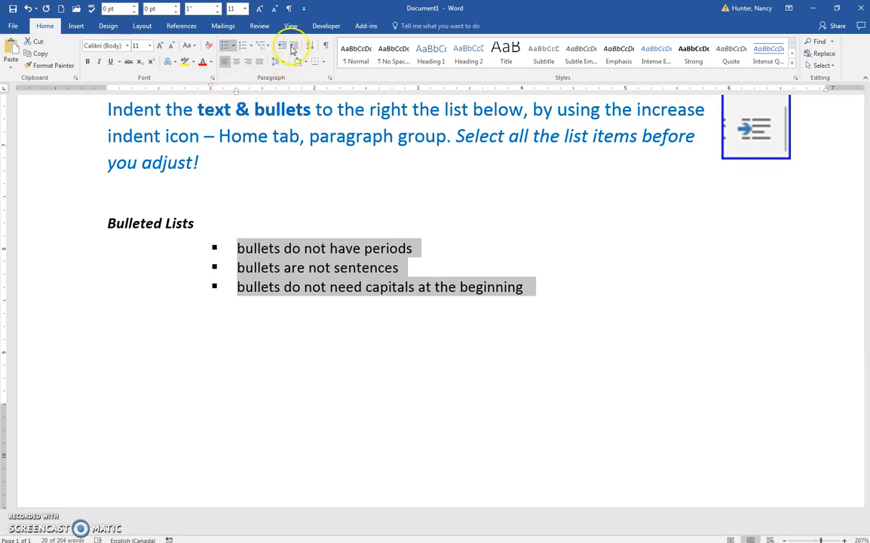
{"action": "left_click", "coordinate": [280, 47]}
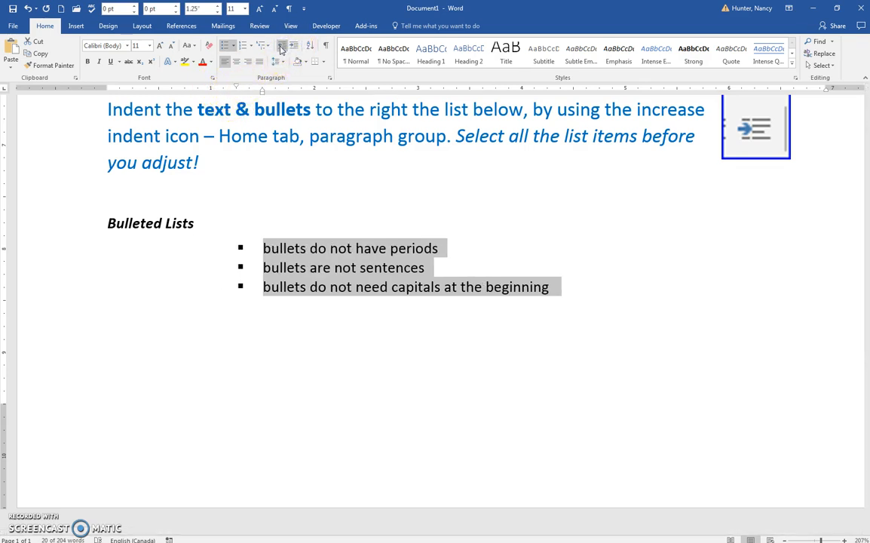